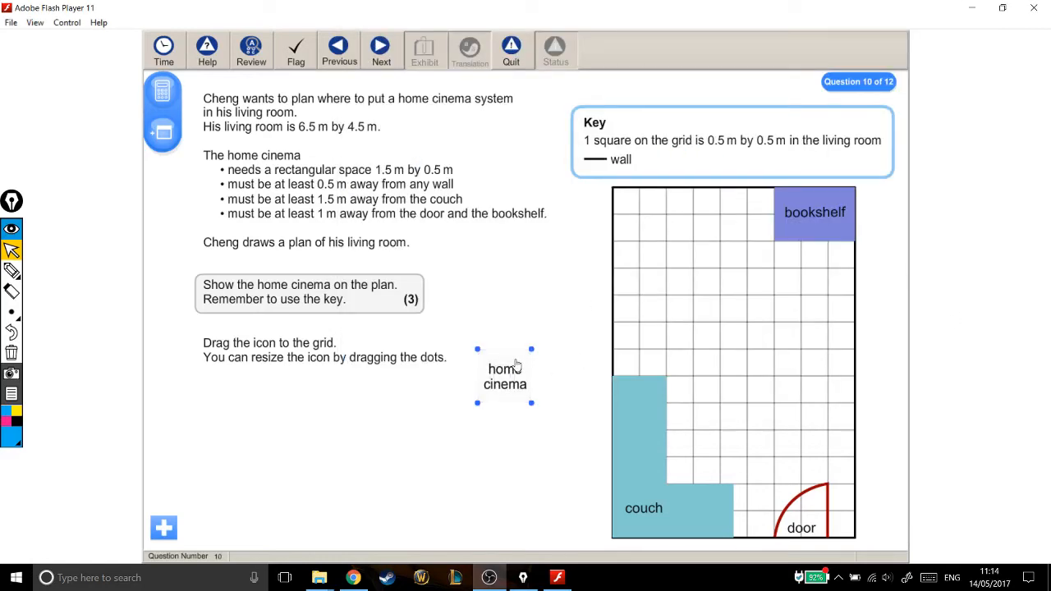
Trial-place and enlarge the home cinema icon on the grid, then return it to its start spot.
{"action": "left_click_drag", "start_coordinate": [505, 376], "coordinate": [706, 283]}
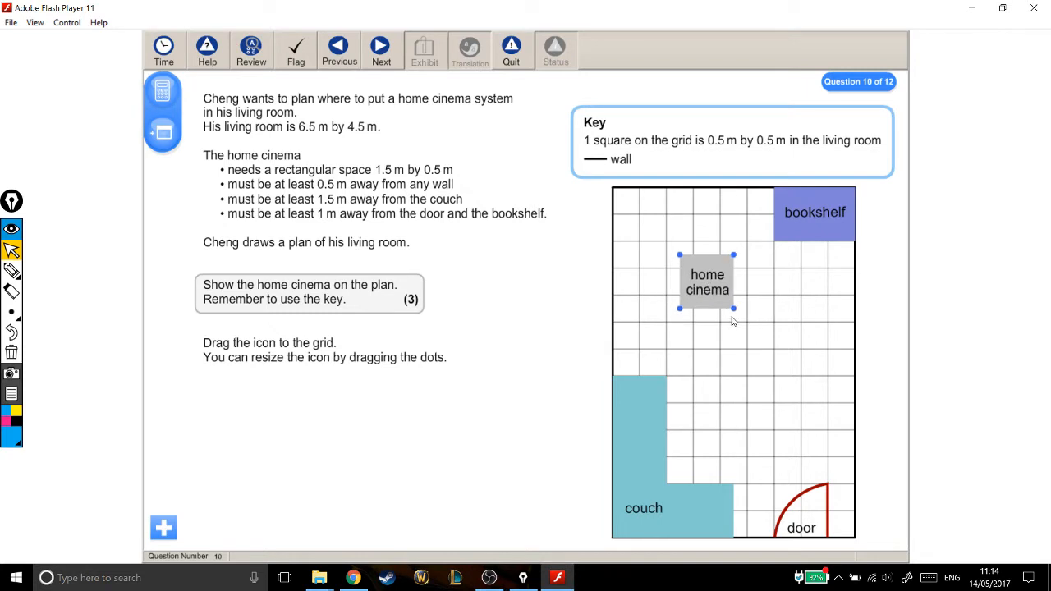
{"action": "left_click_drag", "start_coordinate": [734, 309], "coordinate": [759, 363]}
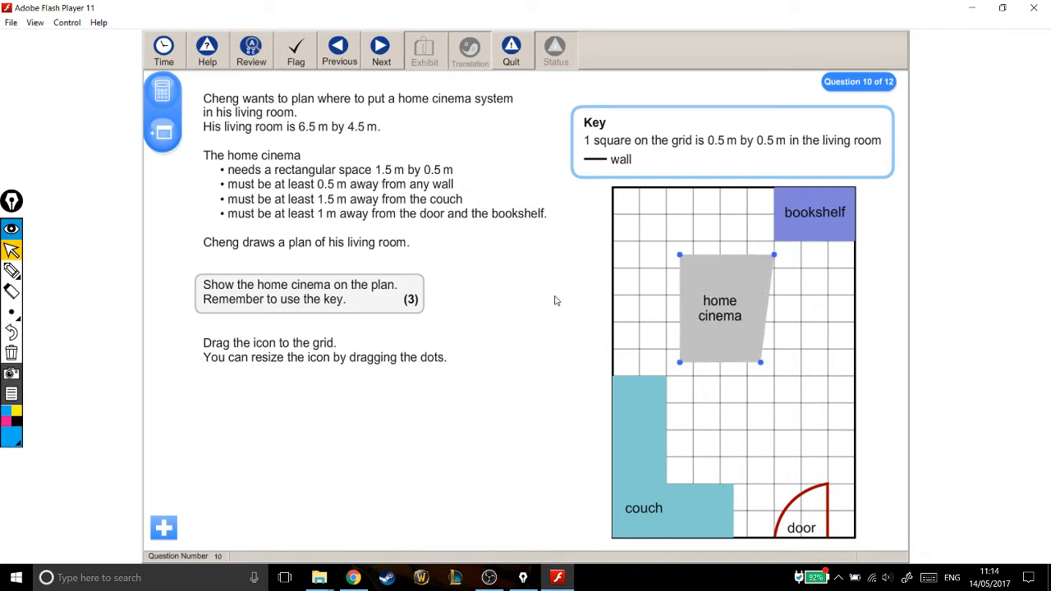
{"action": "left_click_drag", "start_coordinate": [720, 309], "coordinate": [503, 376]}
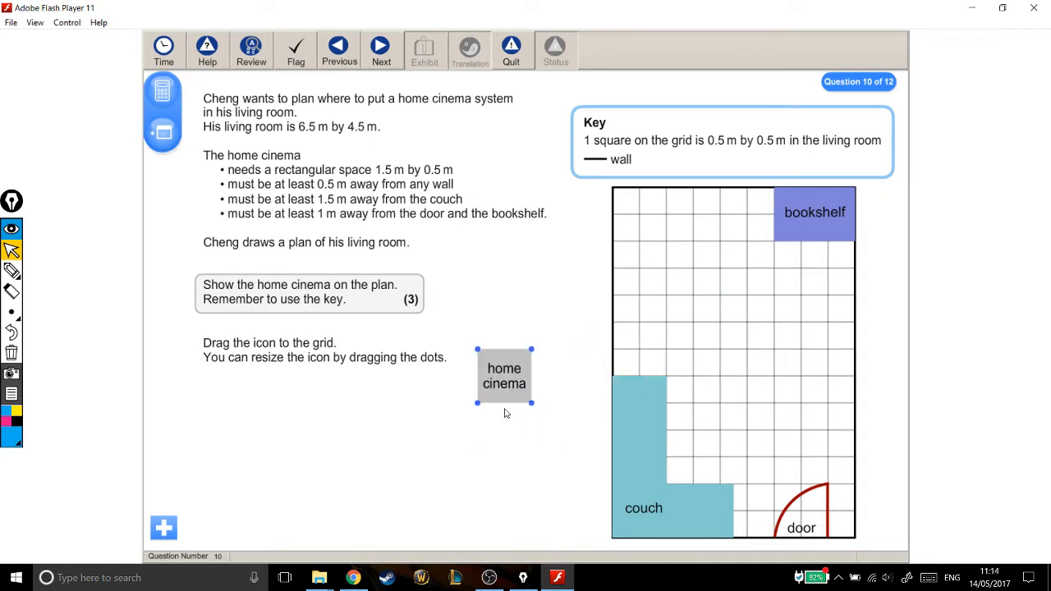
{"action": "mouse_move", "coordinate": [424, 112]}
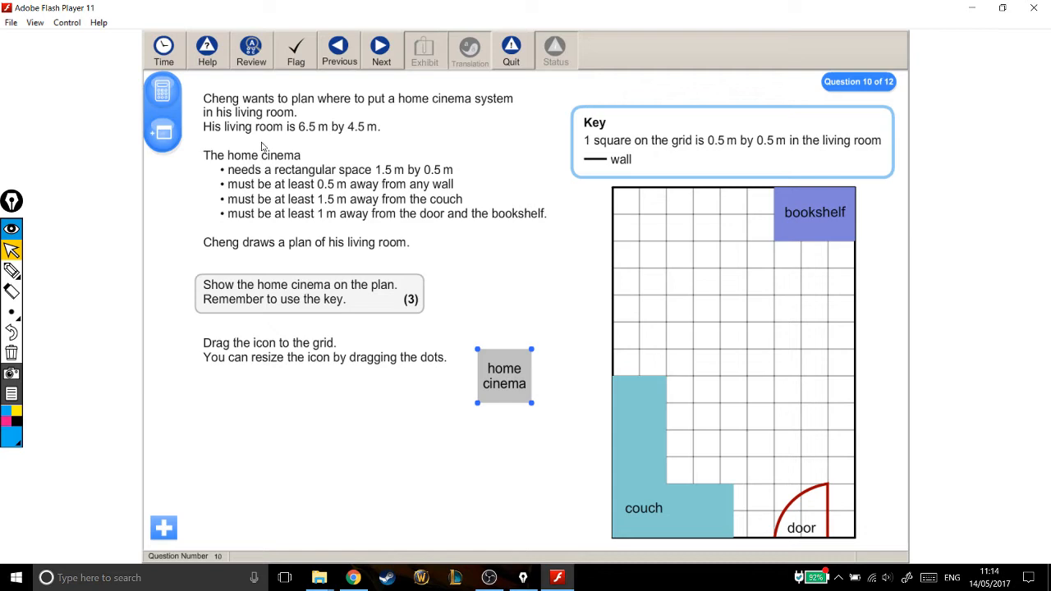
{"action": "mouse_move", "coordinate": [358, 152]}
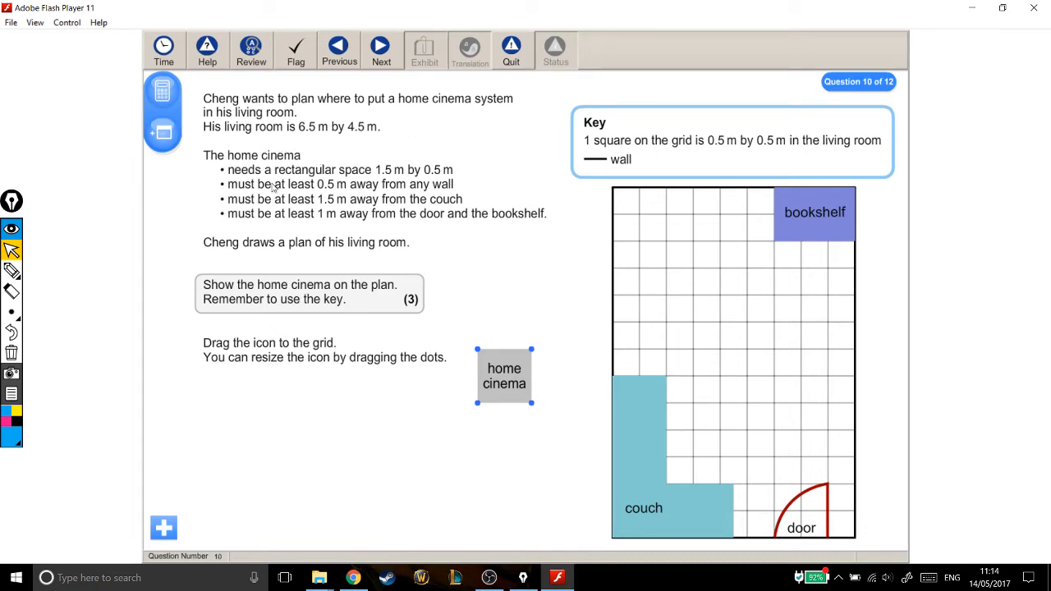
{"action": "mouse_move", "coordinate": [401, 184]}
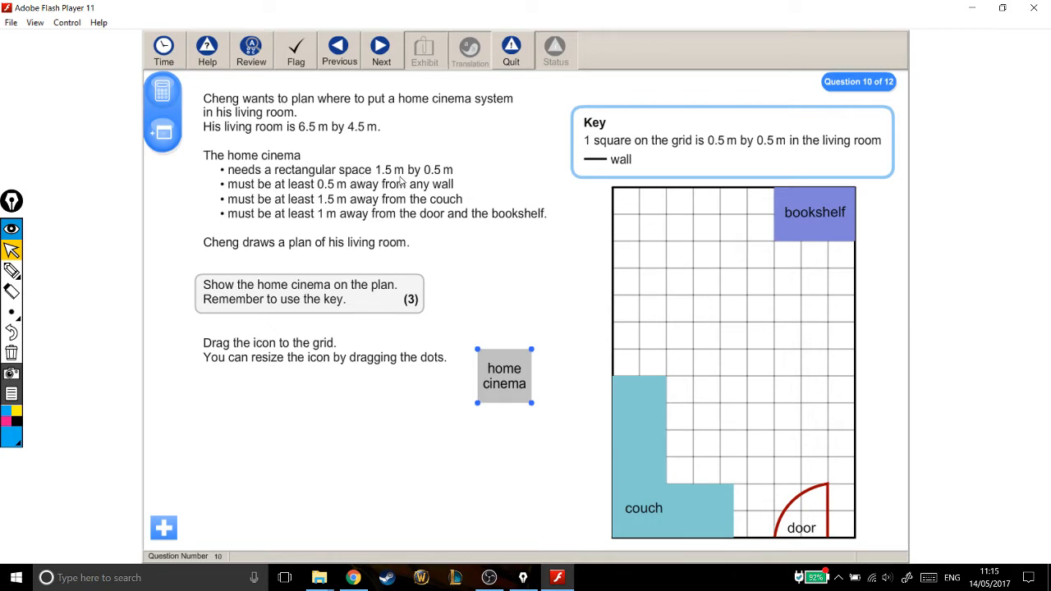
{"action": "mouse_move", "coordinate": [348, 204]}
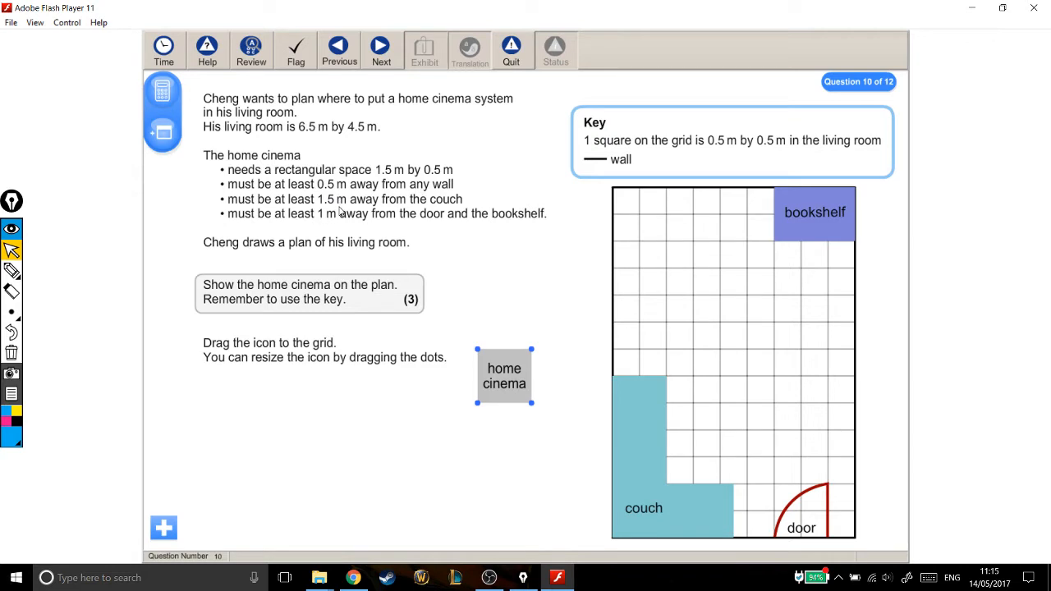
{"action": "mouse_move", "coordinate": [315, 230]}
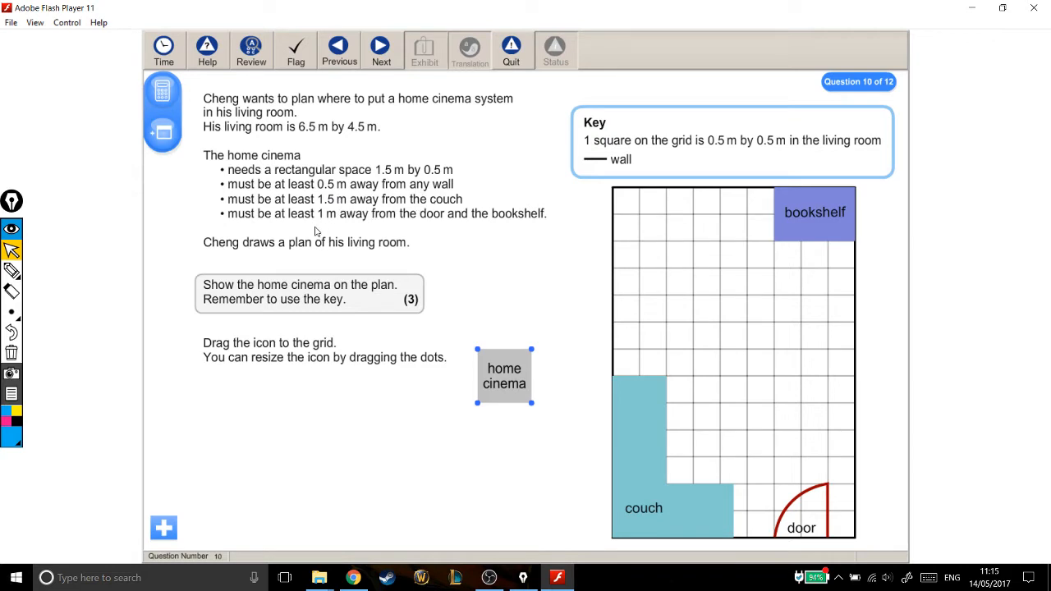
{"action": "mouse_move", "coordinate": [509, 233]}
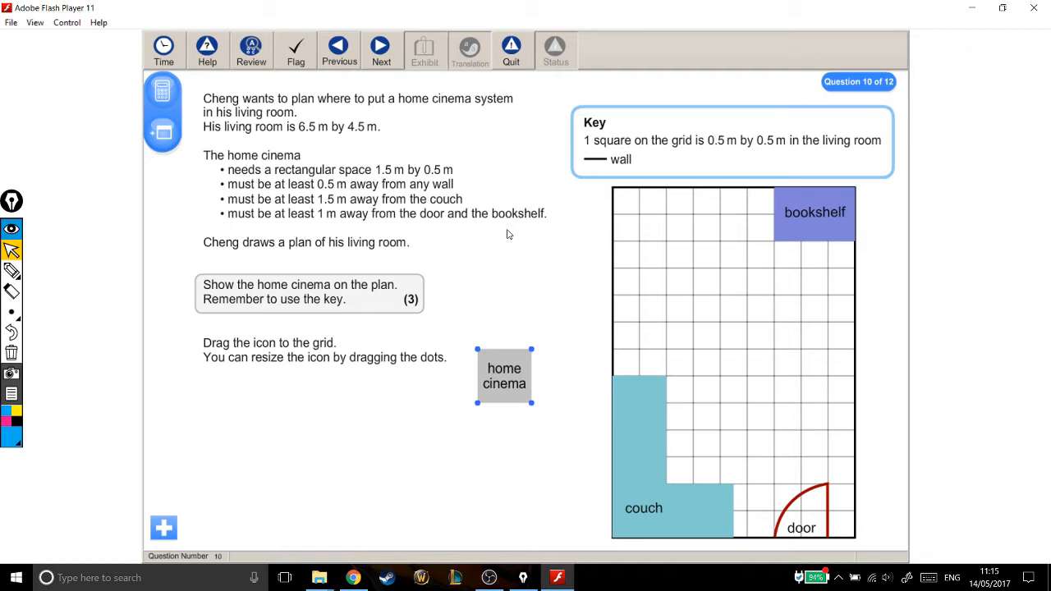
{"action": "mouse_move", "coordinate": [279, 264]}
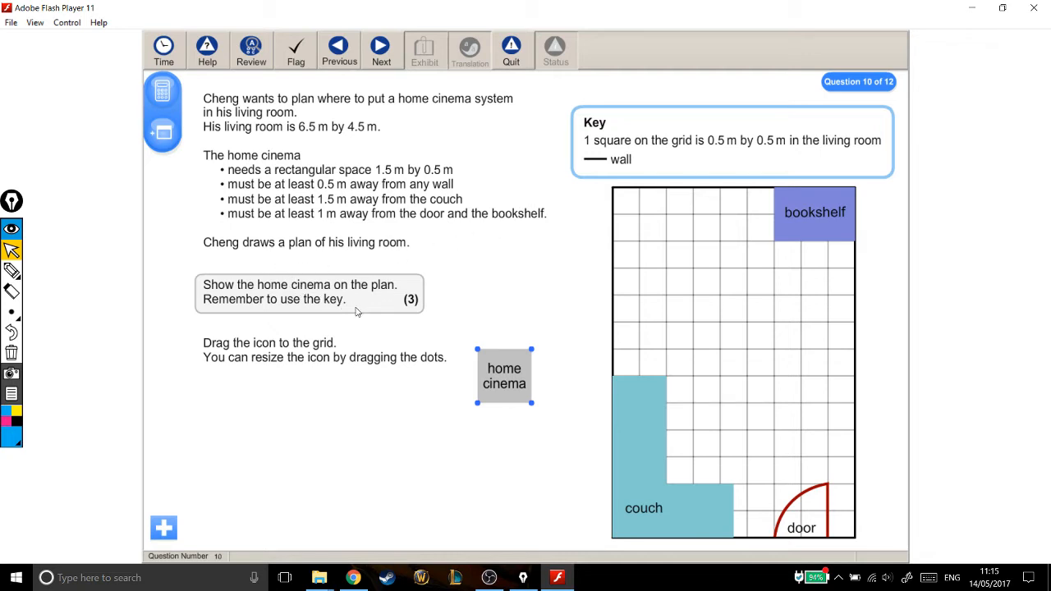
{"action": "mouse_move", "coordinate": [312, 269]}
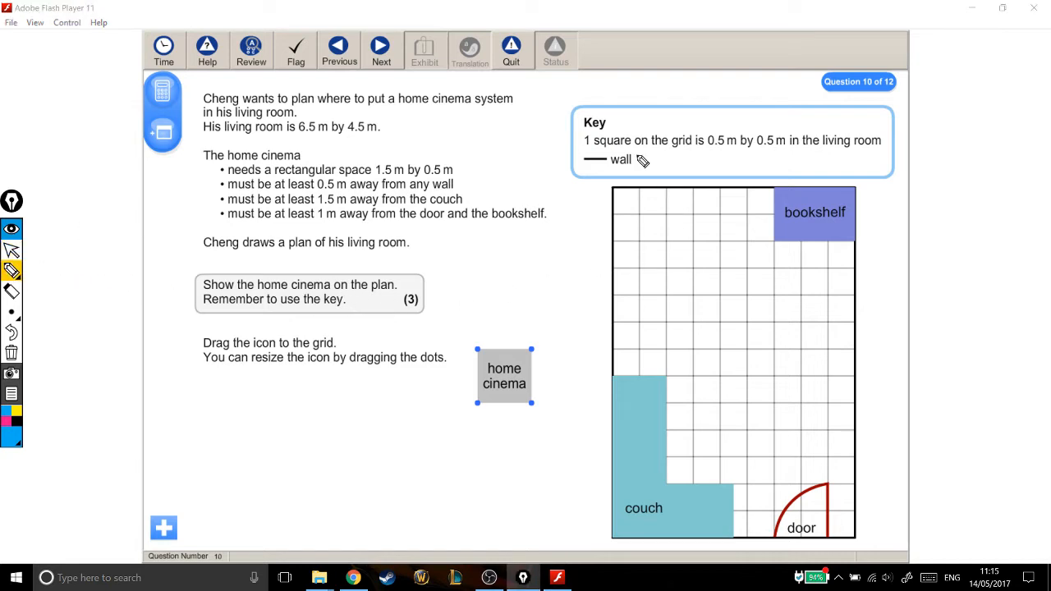
{"action": "mouse_move", "coordinate": [731, 154]}
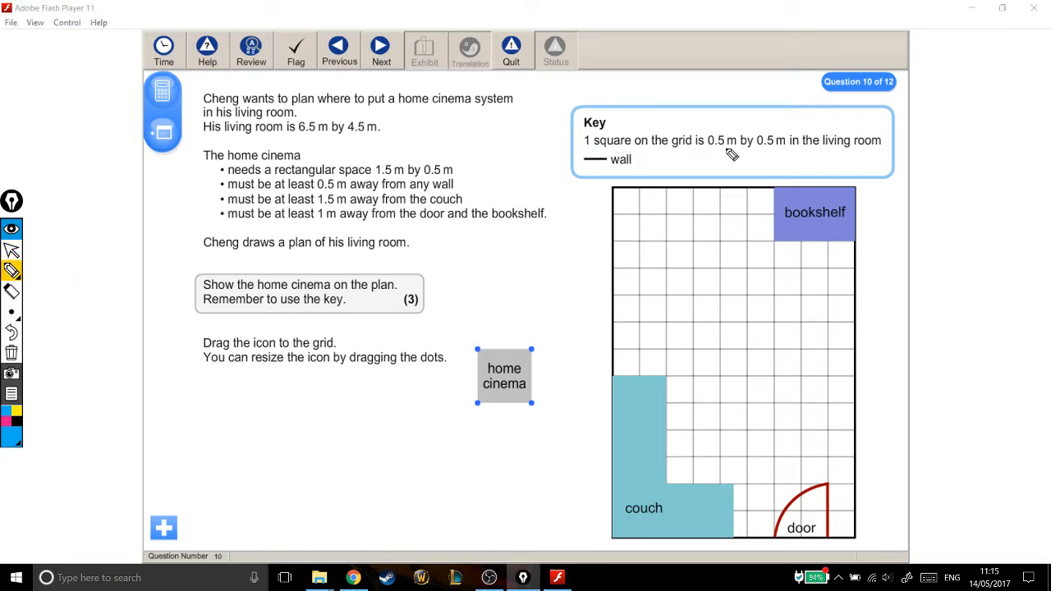
{"action": "mouse_move", "coordinate": [762, 157]}
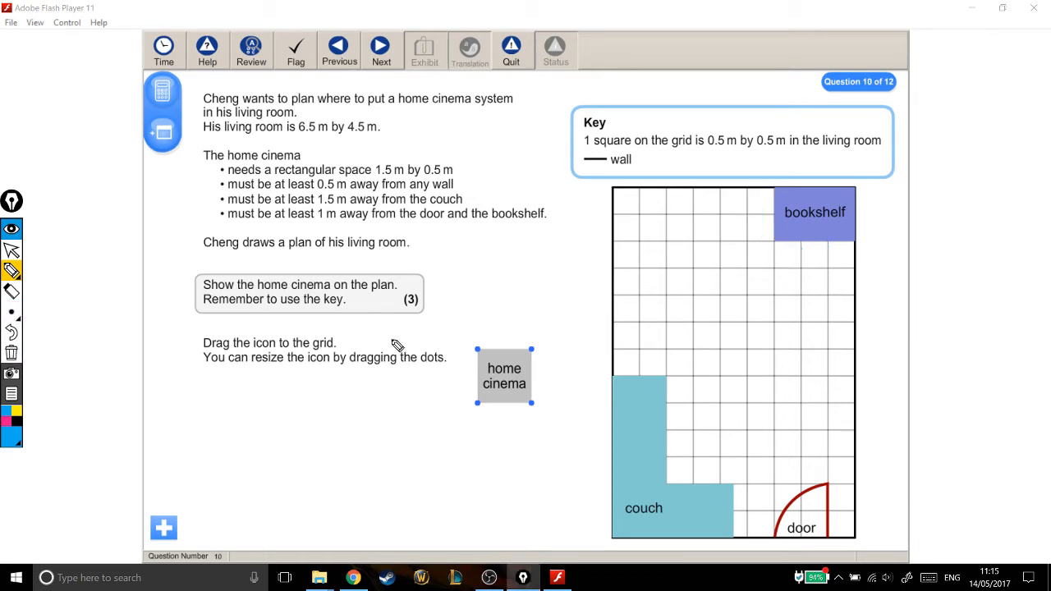
{"action": "mouse_move", "coordinate": [506, 367]}
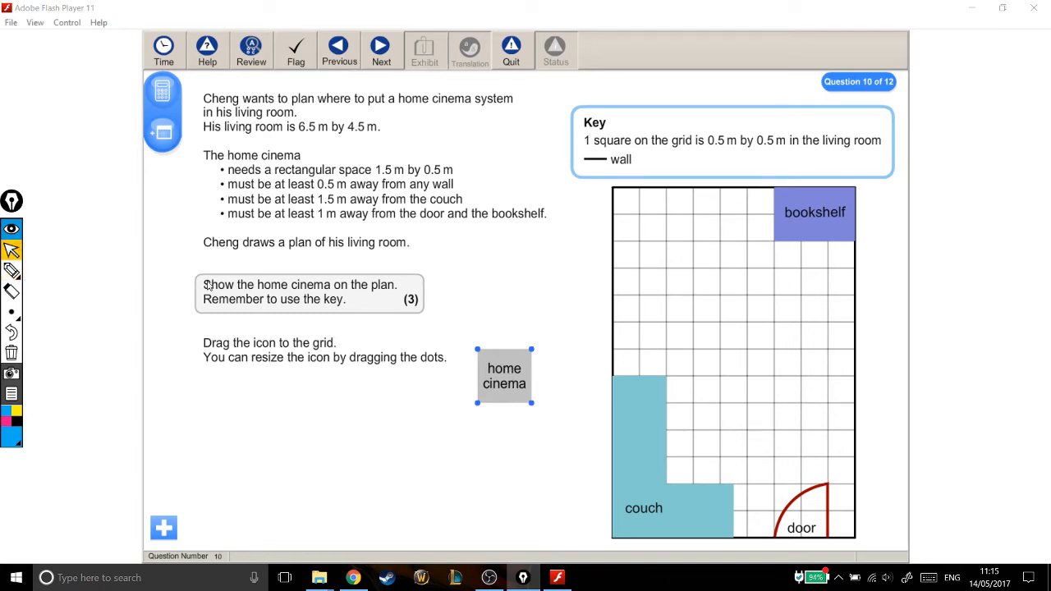
Move the home cinema icon onto the living-room grid, aligned with the squares.
{"action": "left_click_drag", "start_coordinate": [504, 376], "coordinate": [529, 376]}
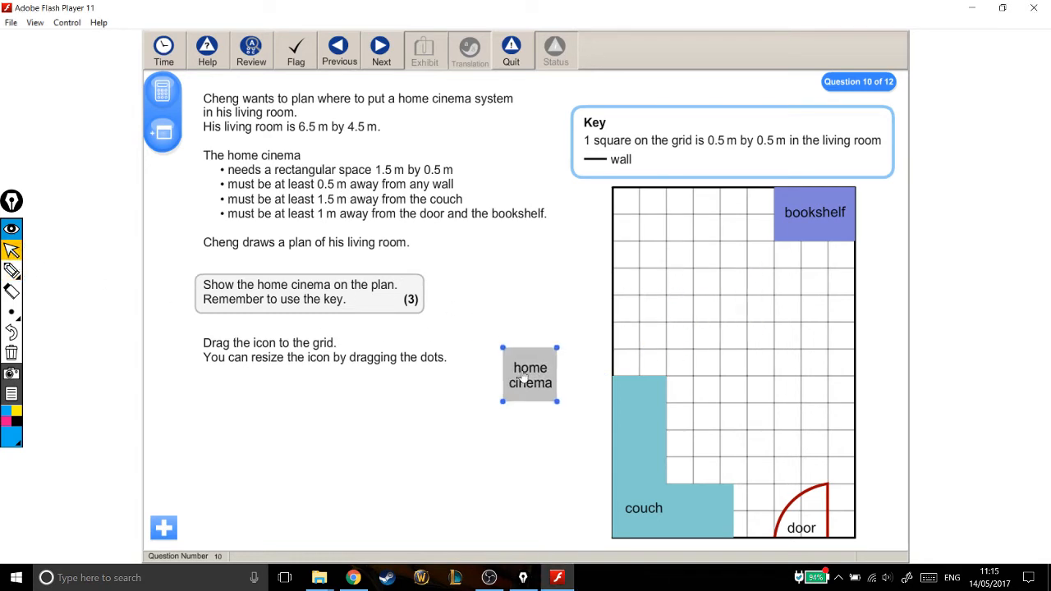
{"action": "left_click_drag", "start_coordinate": [529, 374], "coordinate": [700, 295]}
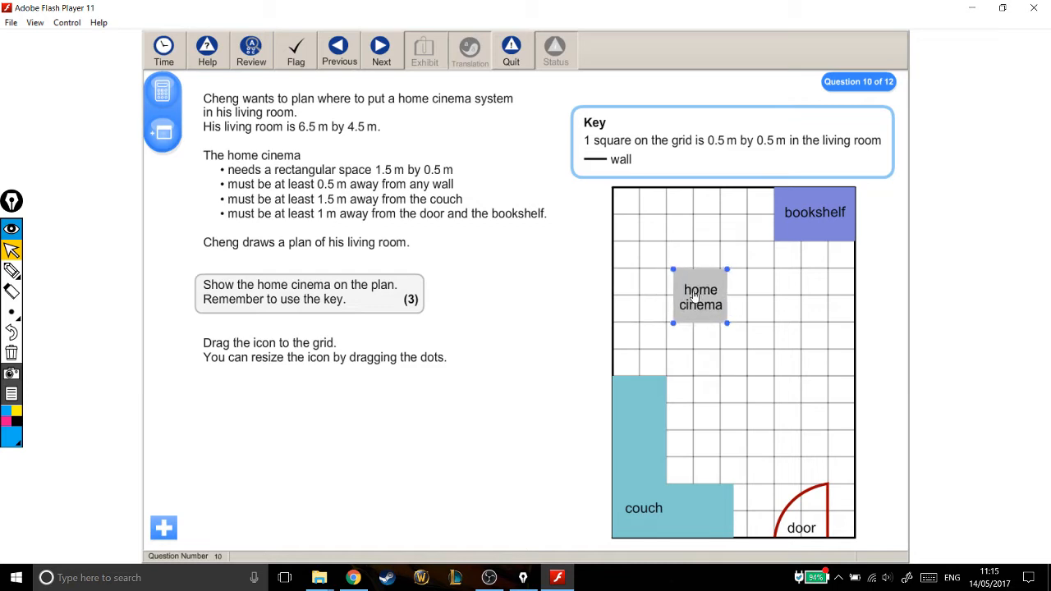
{"action": "left_click_drag", "start_coordinate": [700, 296], "coordinate": [693, 294]}
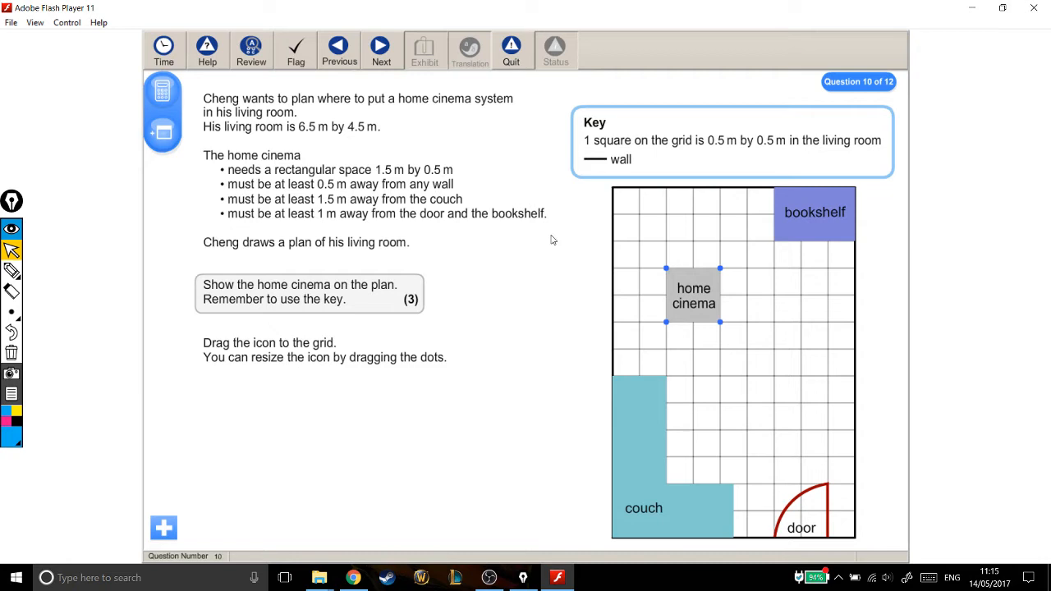
{"action": "mouse_move", "coordinate": [662, 269]}
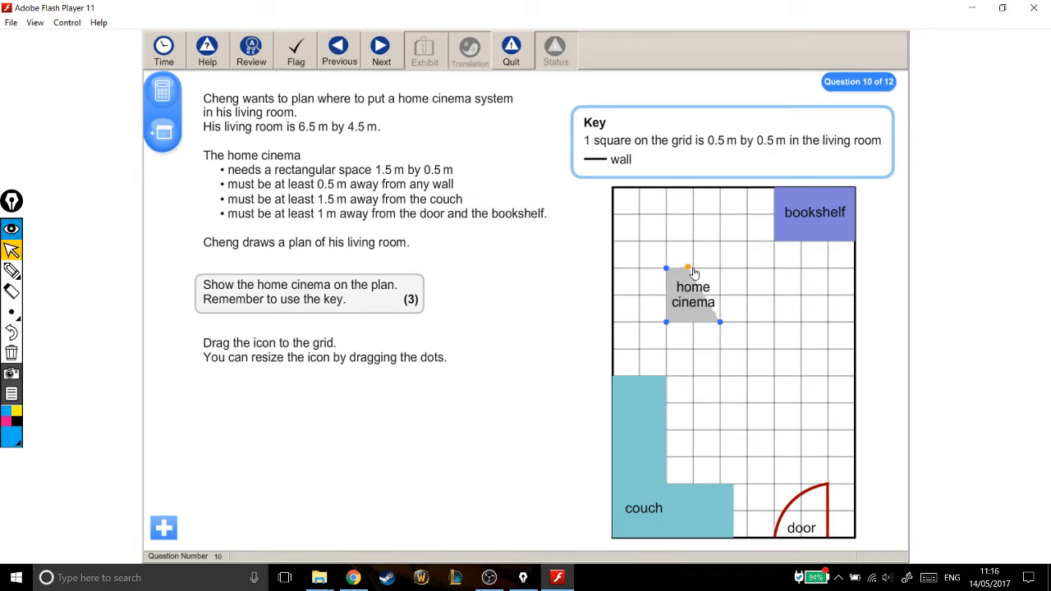
Resize the home cinema icon to three squares wide by one square tall.
{"action": "left_click_drag", "start_coordinate": [689, 269], "coordinate": [720, 270]}
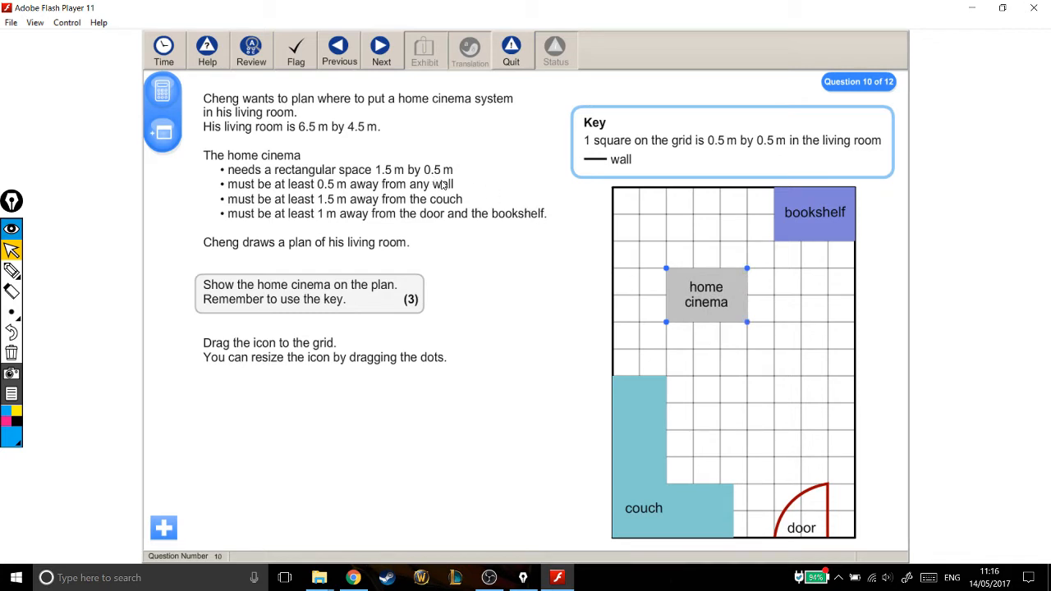
{"action": "mouse_move", "coordinate": [663, 297]}
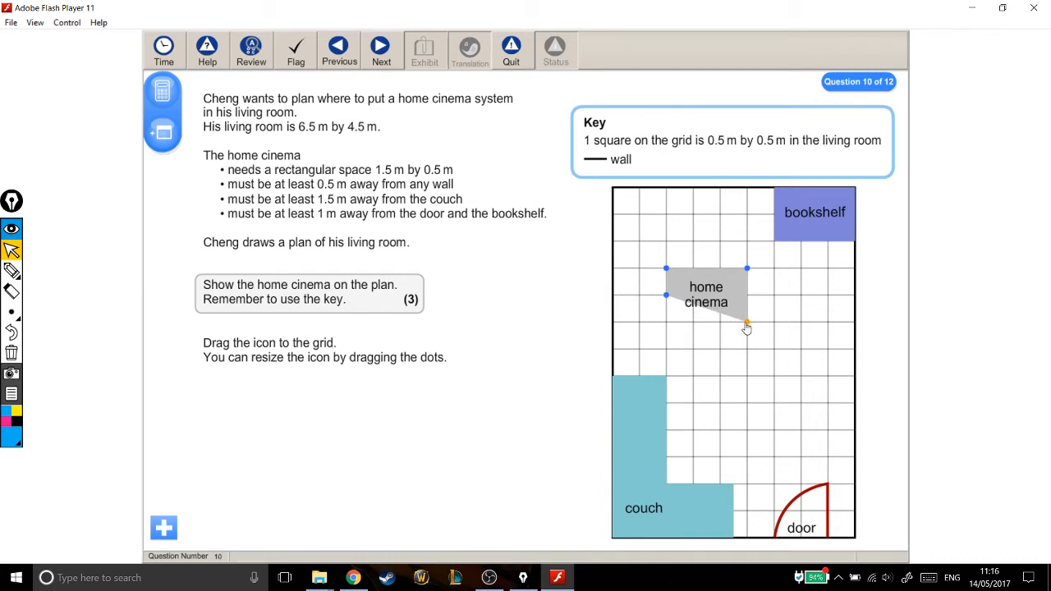
{"action": "left_click_drag", "start_coordinate": [746, 322], "coordinate": [726, 296]}
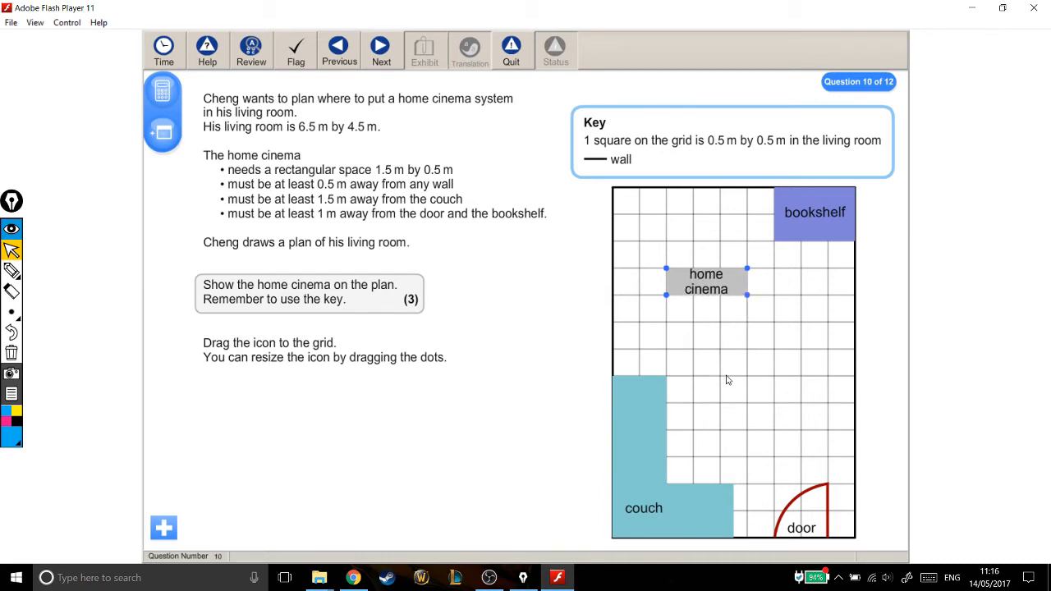
{"action": "mouse_move", "coordinate": [51, 278]}
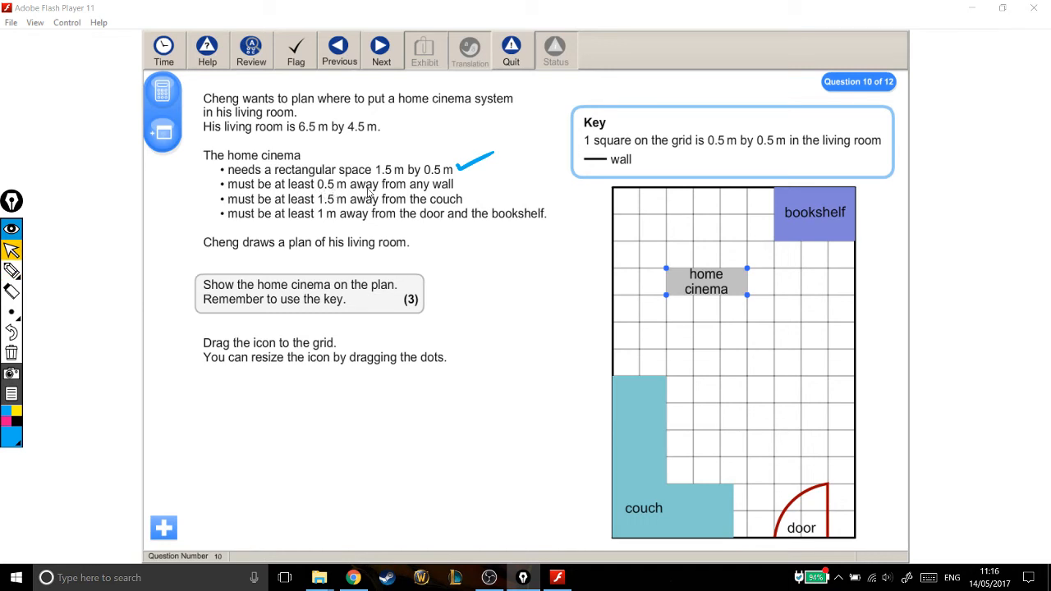
{"action": "mouse_move", "coordinate": [680, 211]}
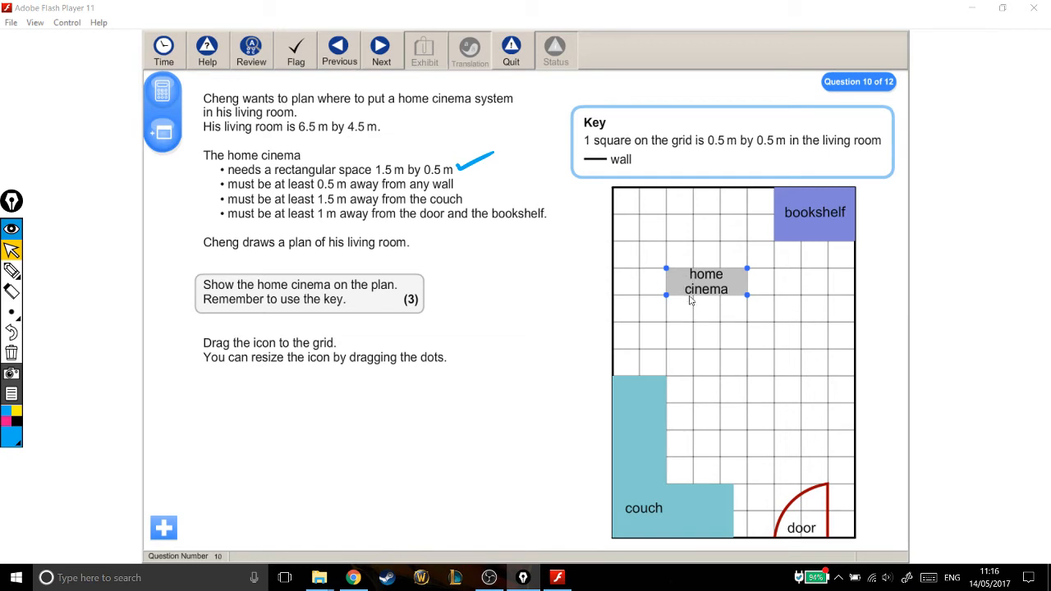
Slide the home cinema against the left wall, then back one square clear of it.
{"action": "left_click_drag", "start_coordinate": [706, 283], "coordinate": [700, 281]}
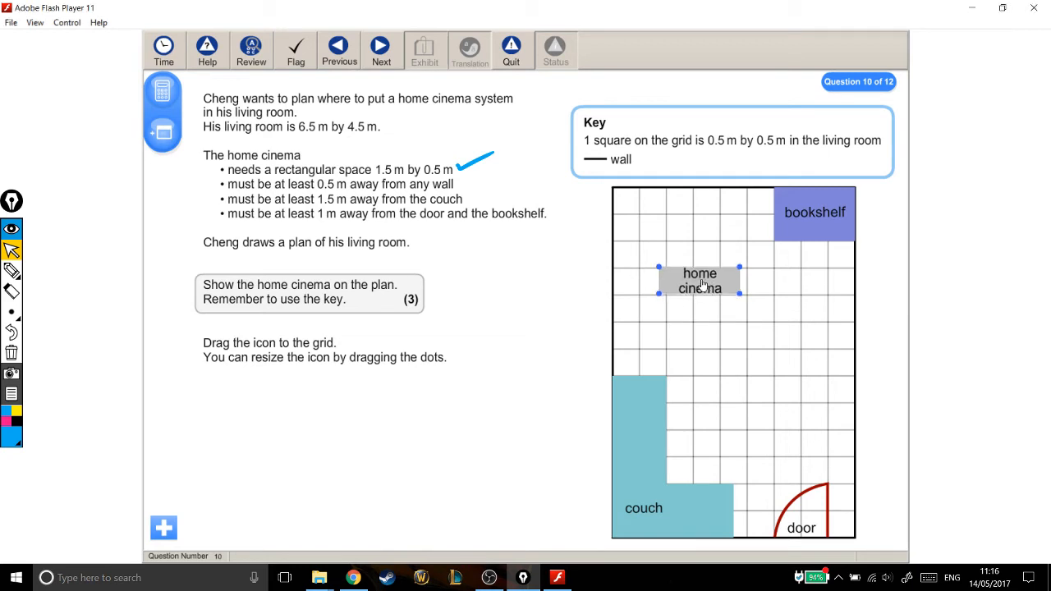
{"action": "left_click_drag", "start_coordinate": [700, 282], "coordinate": [654, 283]}
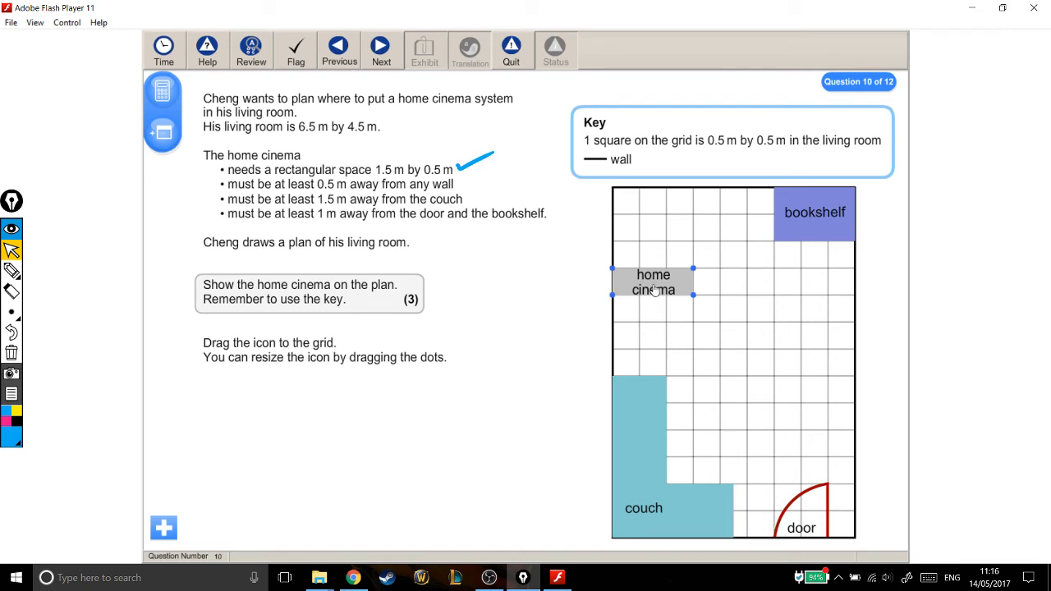
{"action": "left_click_drag", "start_coordinate": [654, 283], "coordinate": [706, 283]}
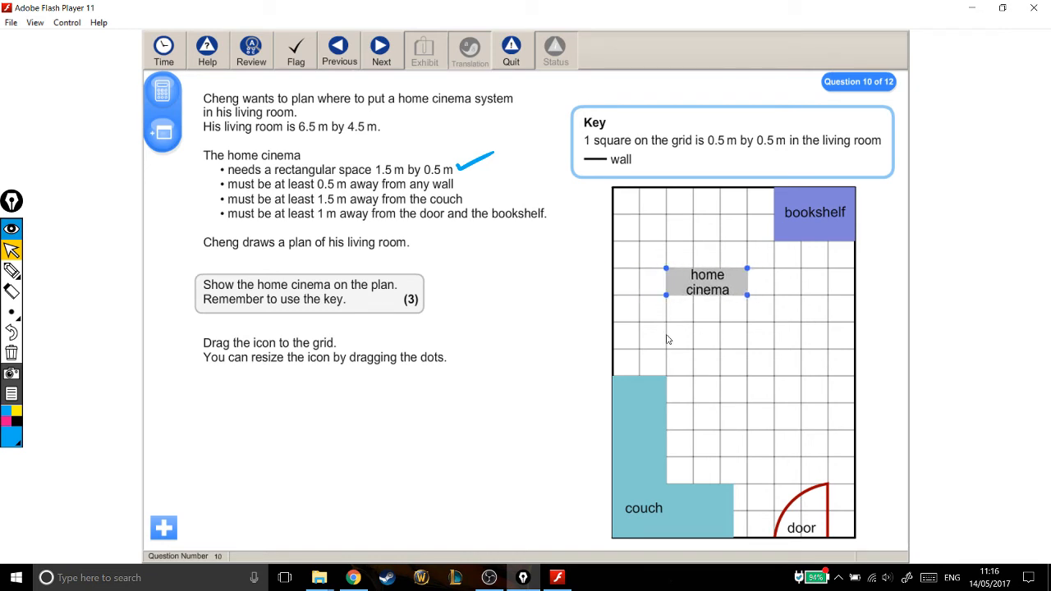
{"action": "mouse_move", "coordinate": [552, 213]}
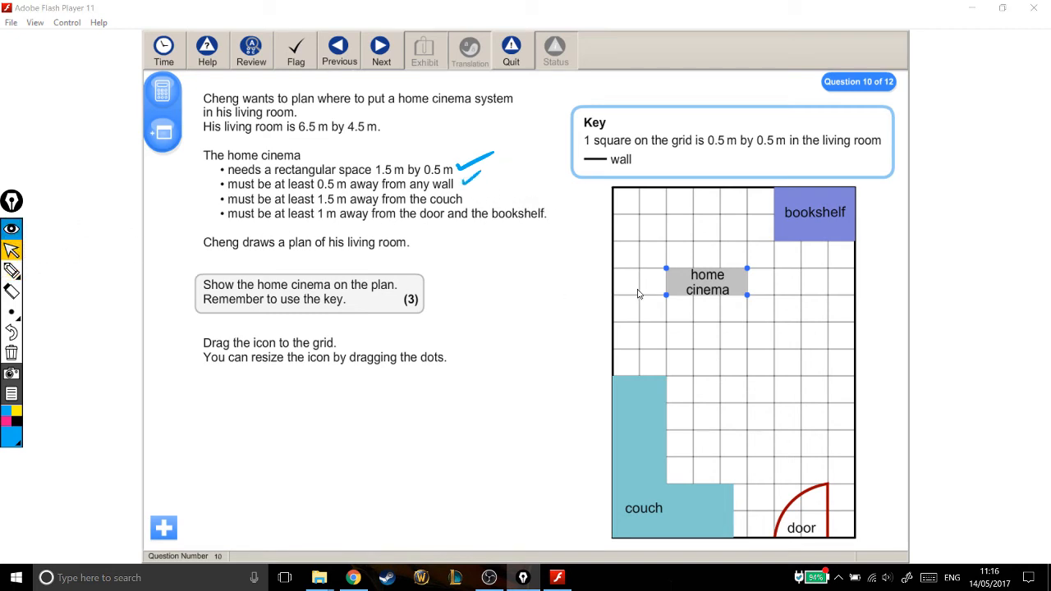
{"action": "mouse_move", "coordinate": [670, 381]}
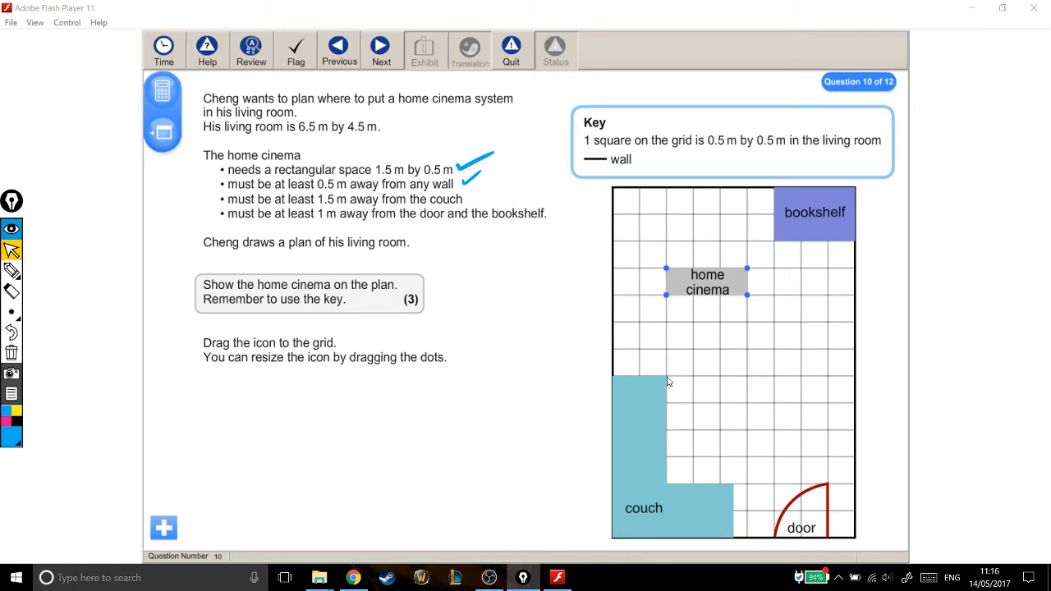
{"action": "mouse_move", "coordinate": [668, 353]}
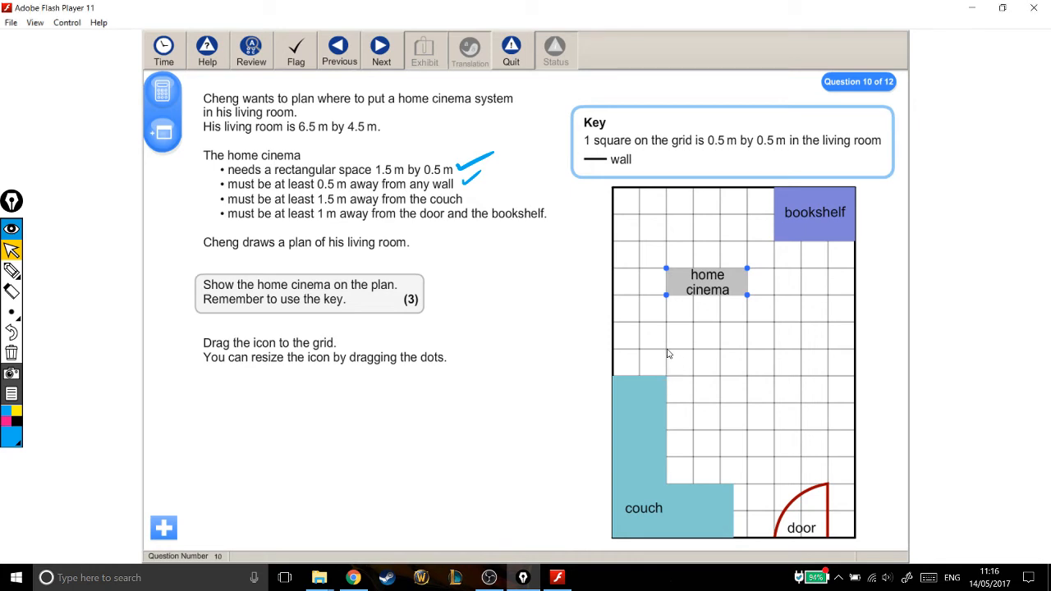
{"action": "mouse_move", "coordinate": [670, 300]}
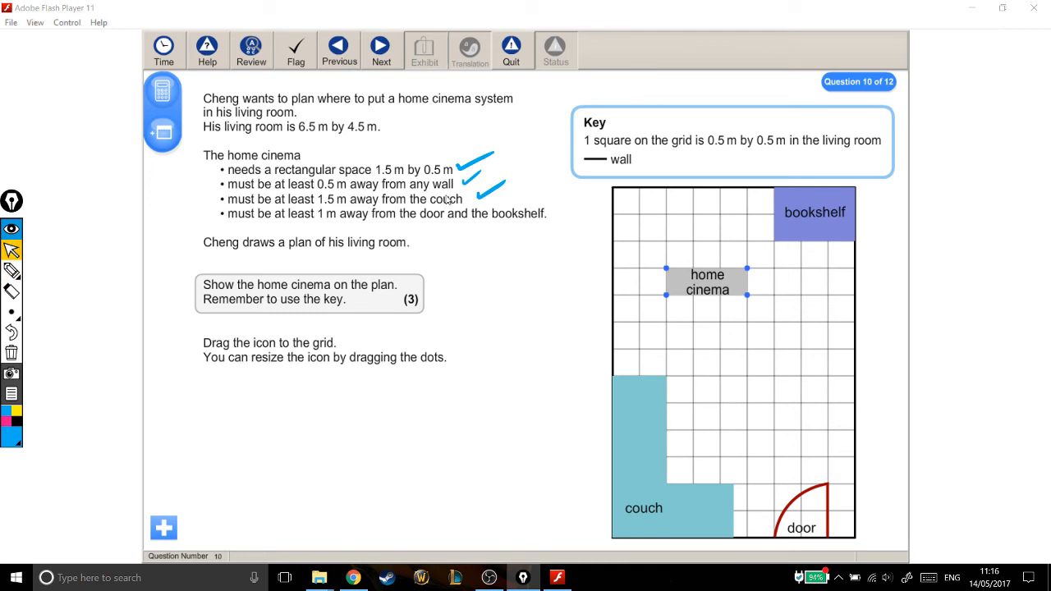
{"action": "mouse_move", "coordinate": [535, 224]}
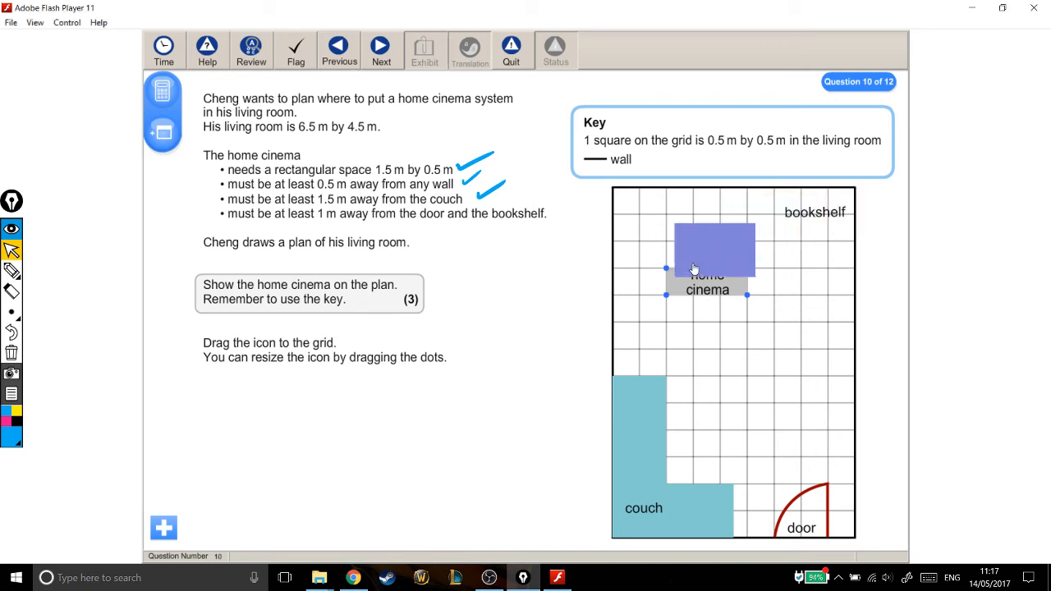
Return the bookshelf block to the top-right corner of the grid.
{"action": "left_click_drag", "start_coordinate": [714, 250], "coordinate": [813, 213]}
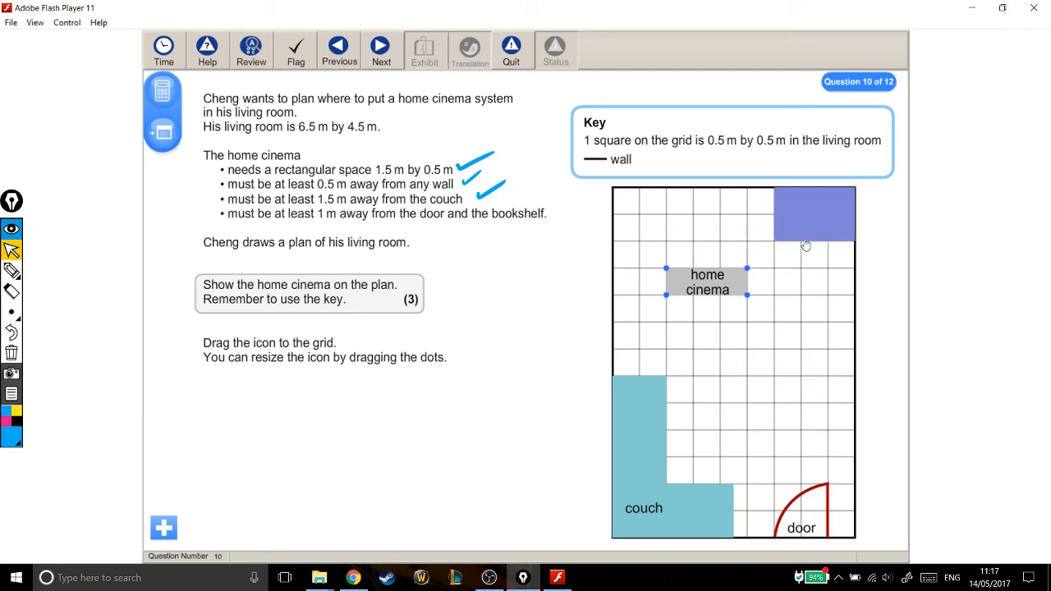
{"action": "mouse_move", "coordinate": [808, 225]}
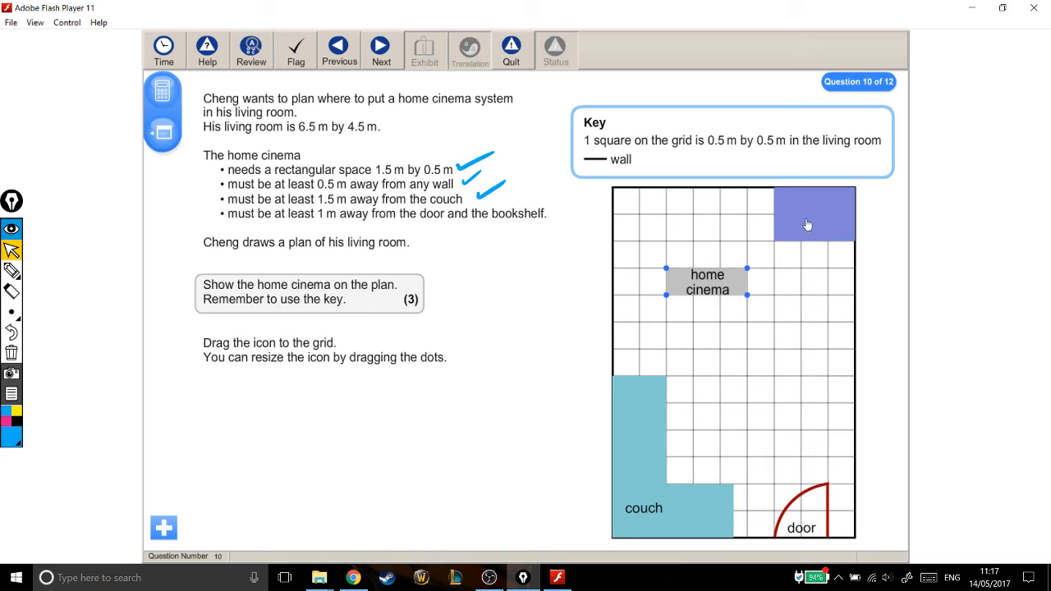
{"action": "mouse_move", "coordinate": [716, 353]}
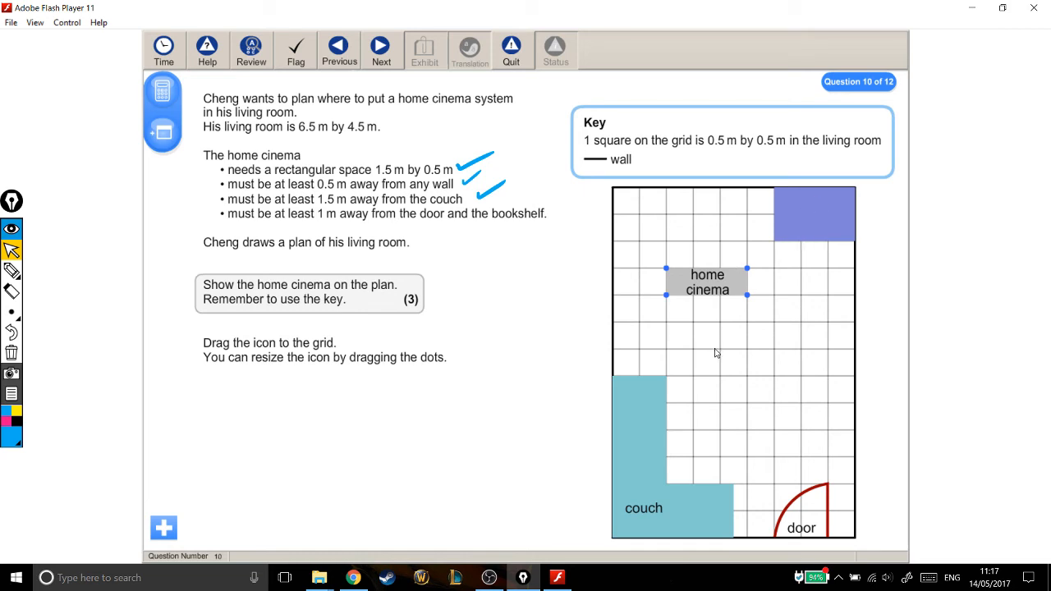
{"action": "mouse_move", "coordinate": [753, 269]}
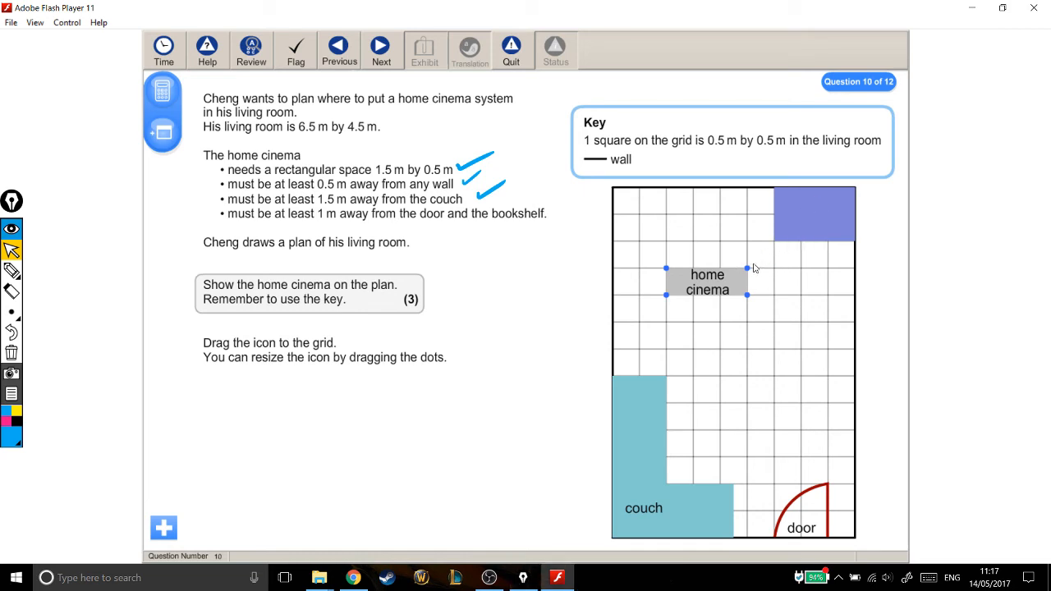
Move the home cinema down and right, settling it one square from the right wall.
{"action": "left_click_drag", "start_coordinate": [706, 282], "coordinate": [759, 350]}
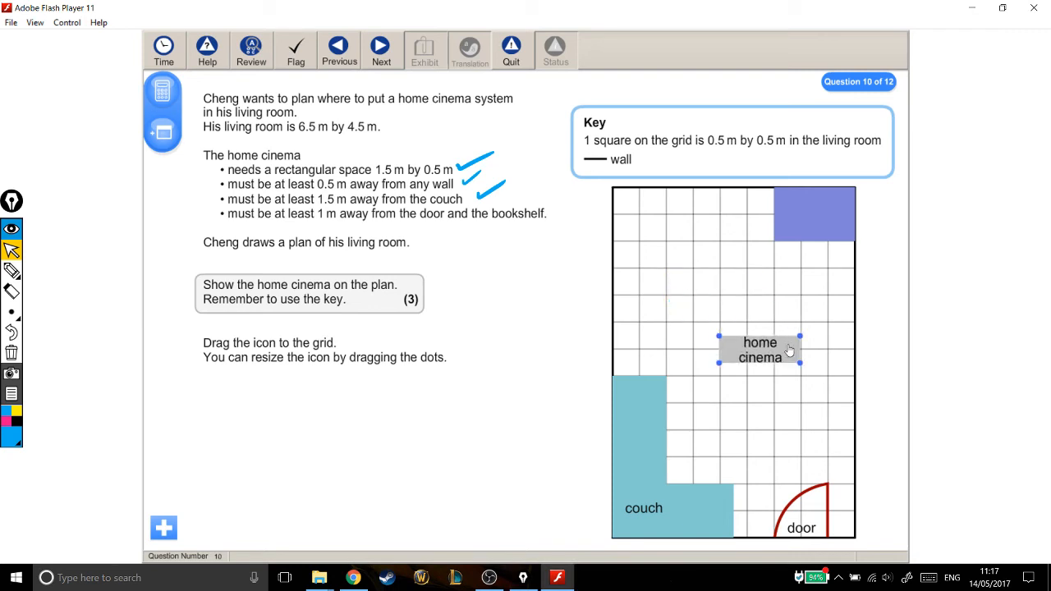
{"action": "left_click_drag", "start_coordinate": [759, 350], "coordinate": [787, 365]}
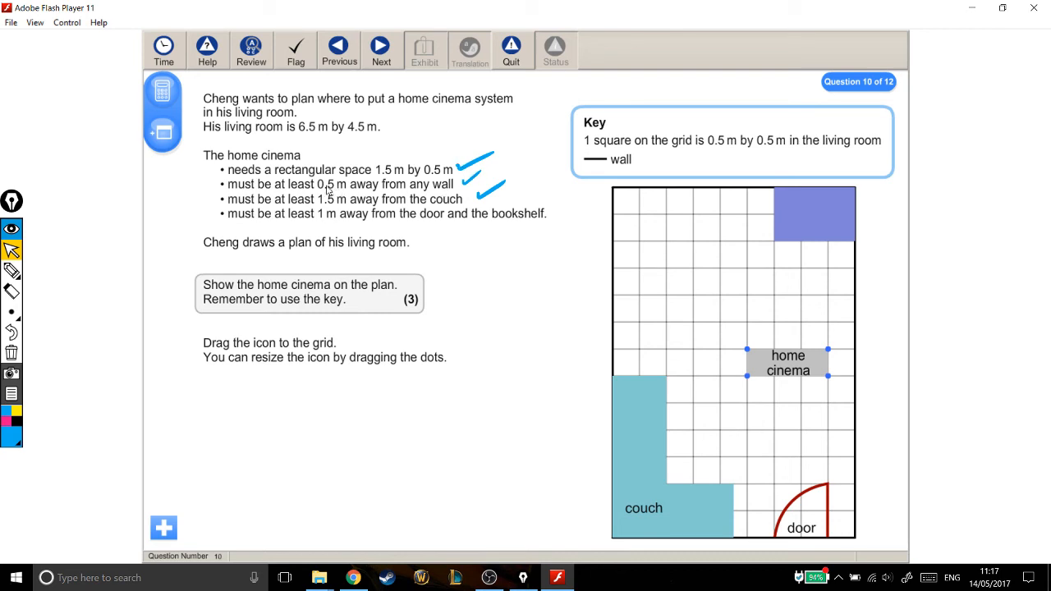
{"action": "mouse_move", "coordinate": [341, 194]}
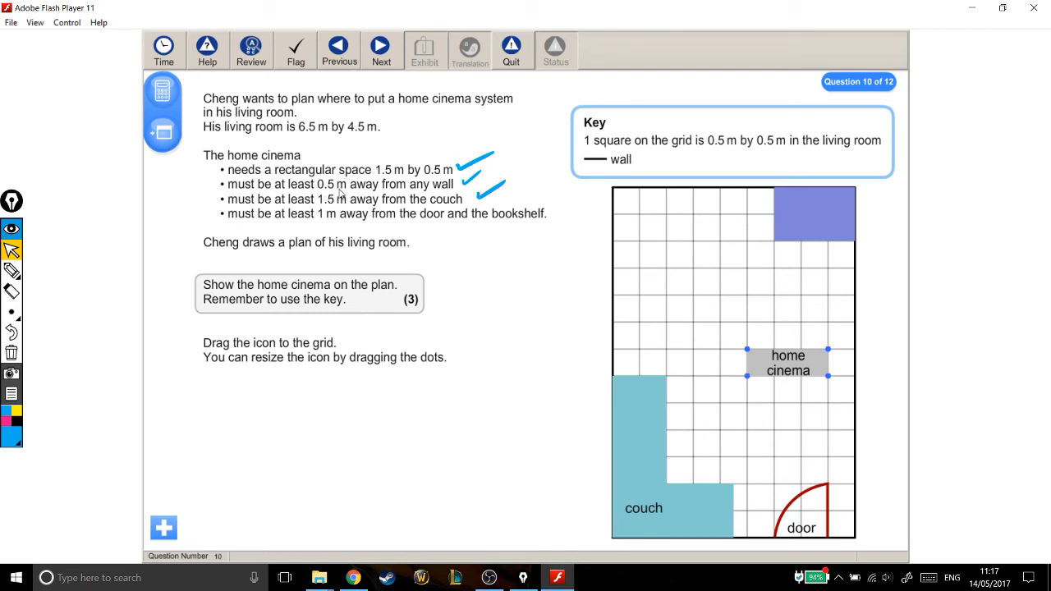
{"action": "mouse_move", "coordinate": [828, 345]}
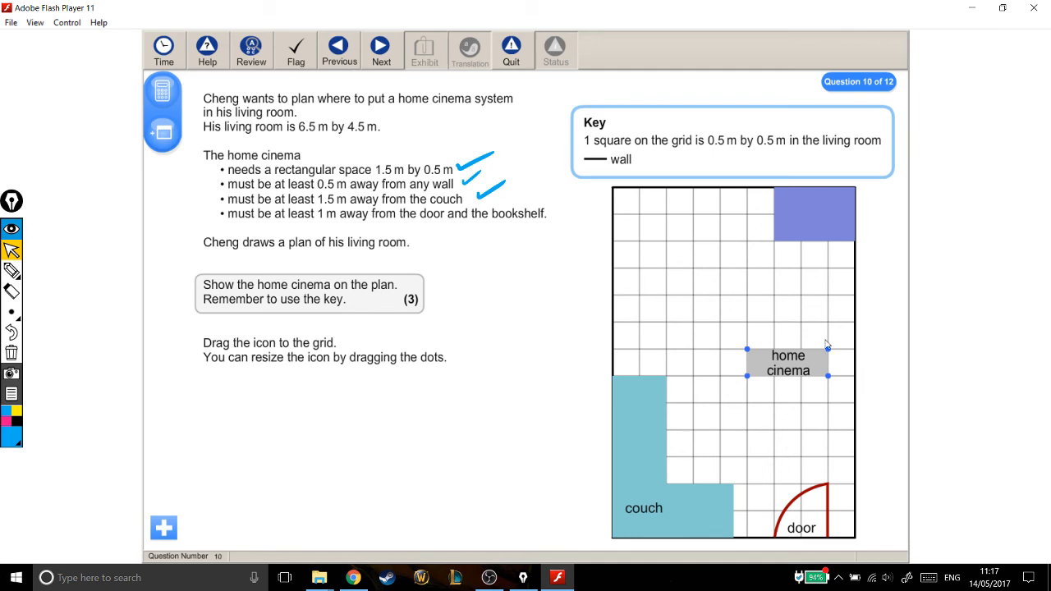
{"action": "mouse_move", "coordinate": [614, 344]}
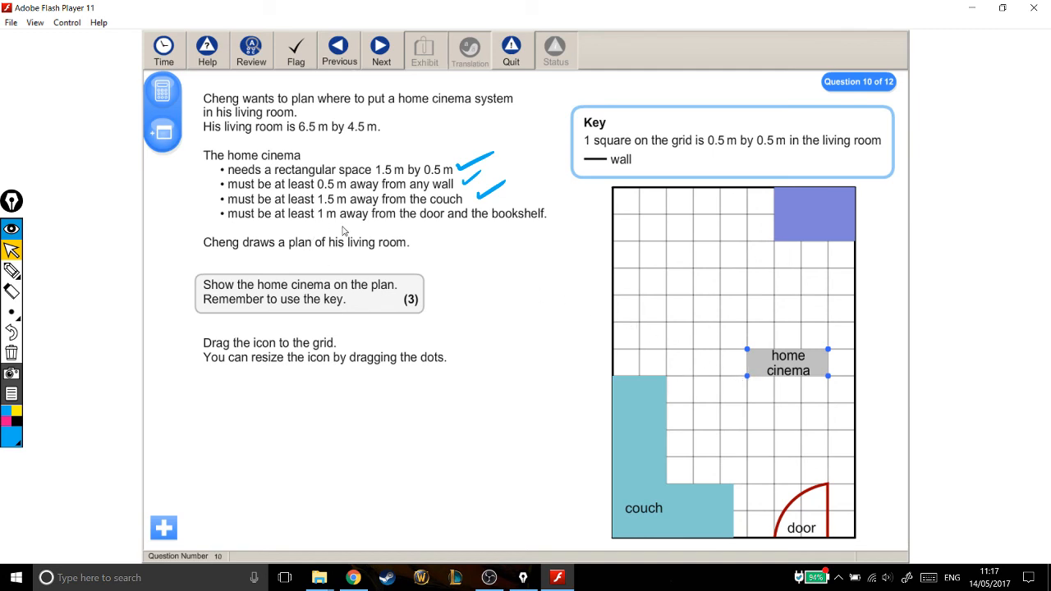
{"action": "mouse_move", "coordinate": [651, 250]}
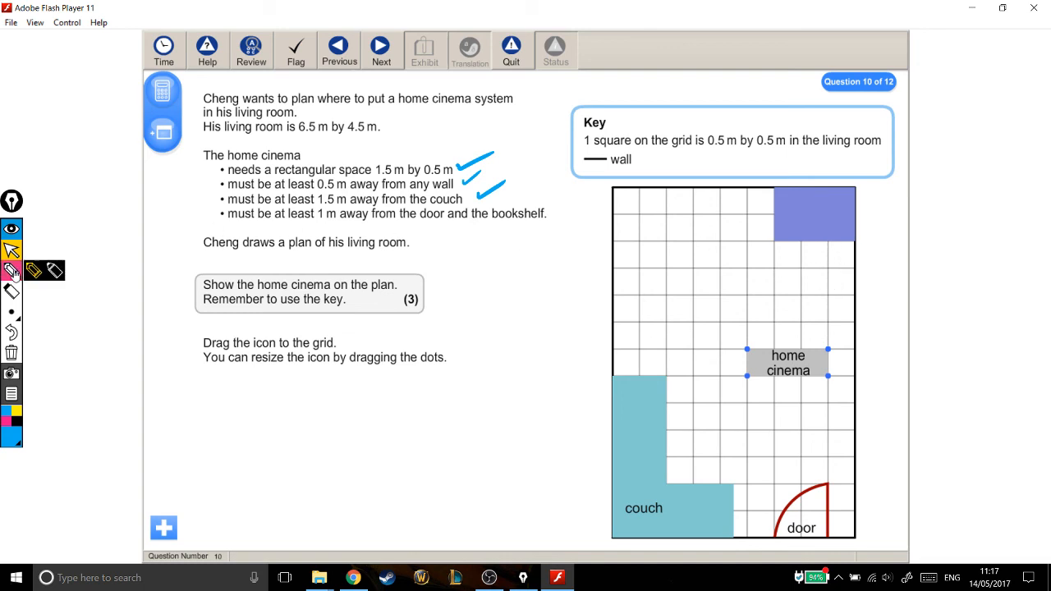
{"action": "mouse_move", "coordinate": [841, 256]}
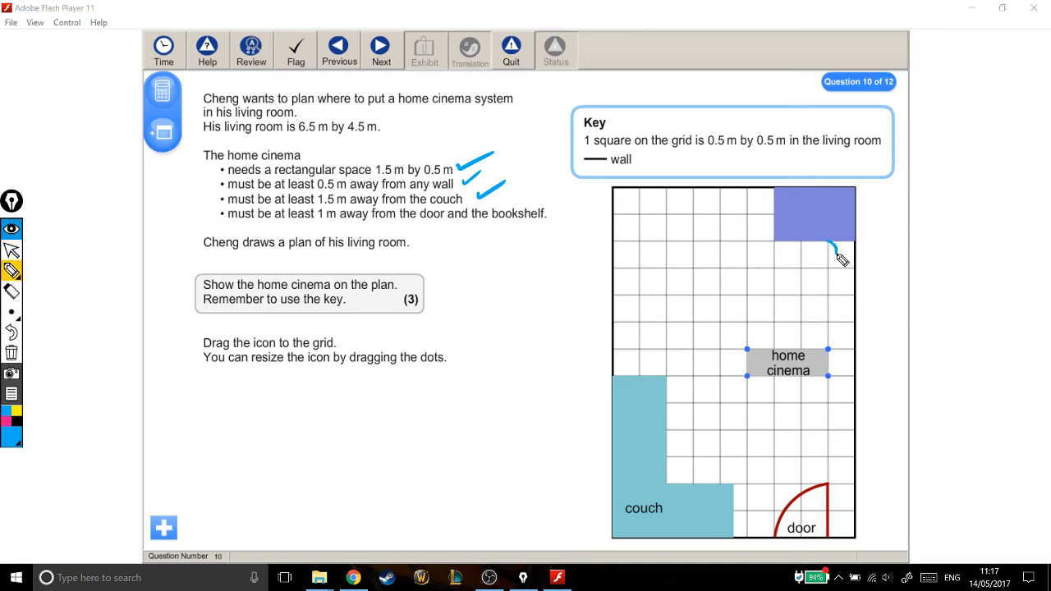